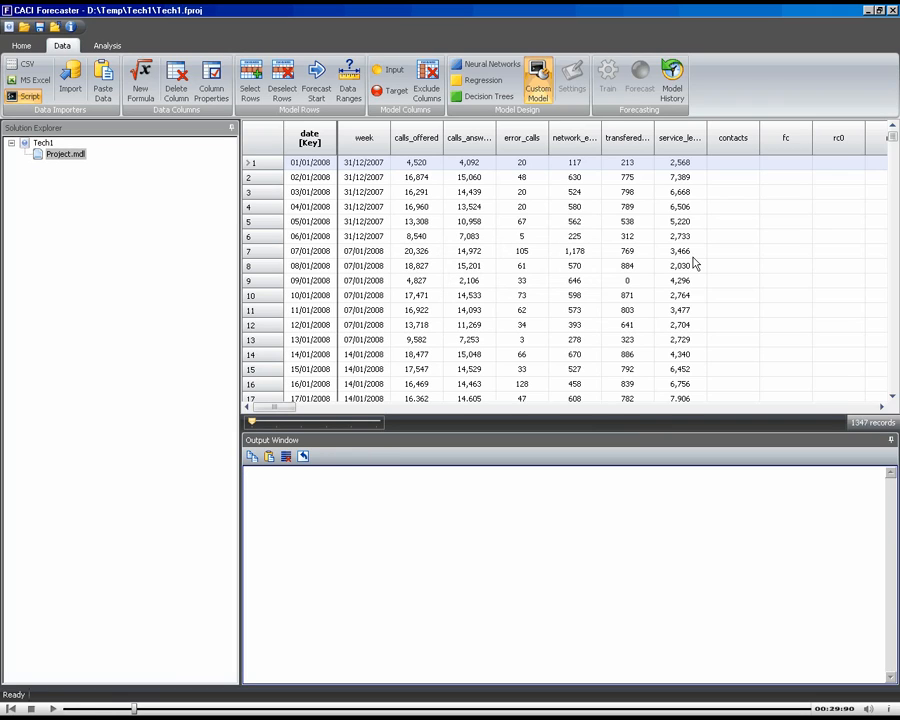
mouse_move(478, 232)
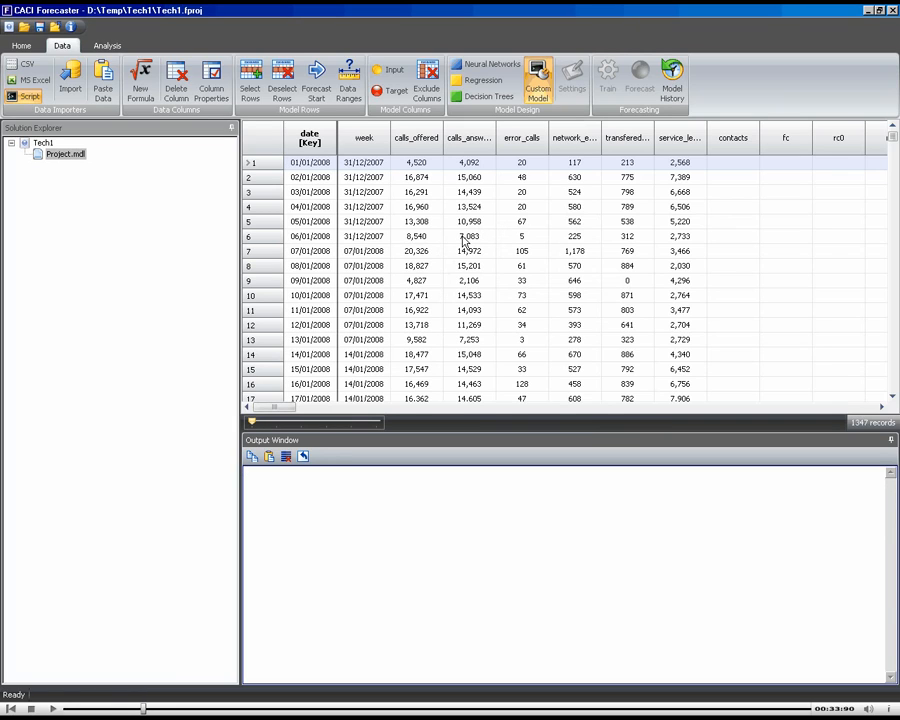
Step: Mark the calls_offered column as the forecast target
left_click(392, 90)
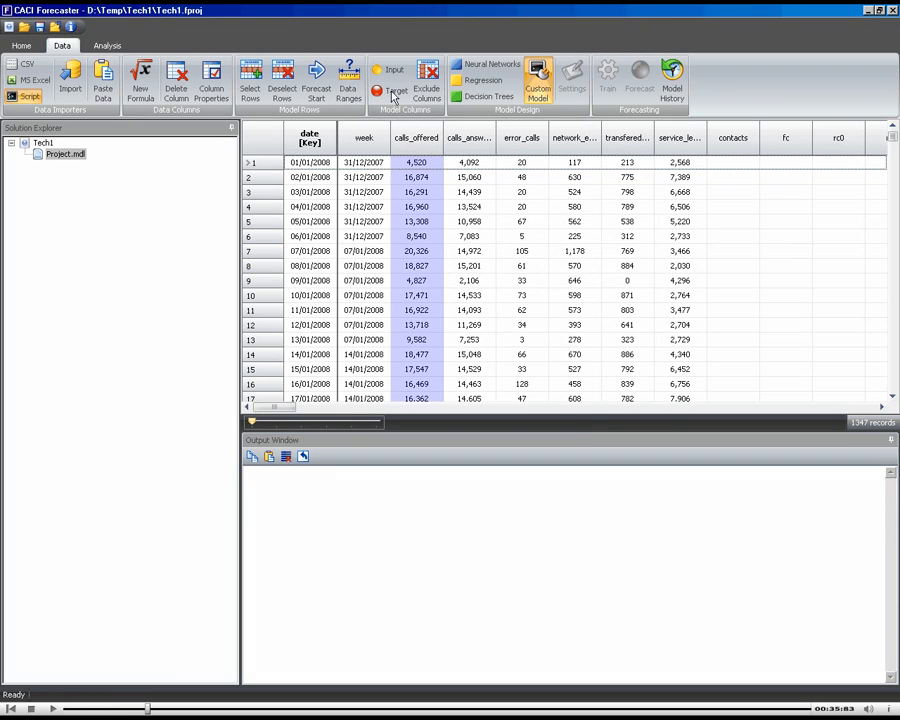
left_click(392, 90)
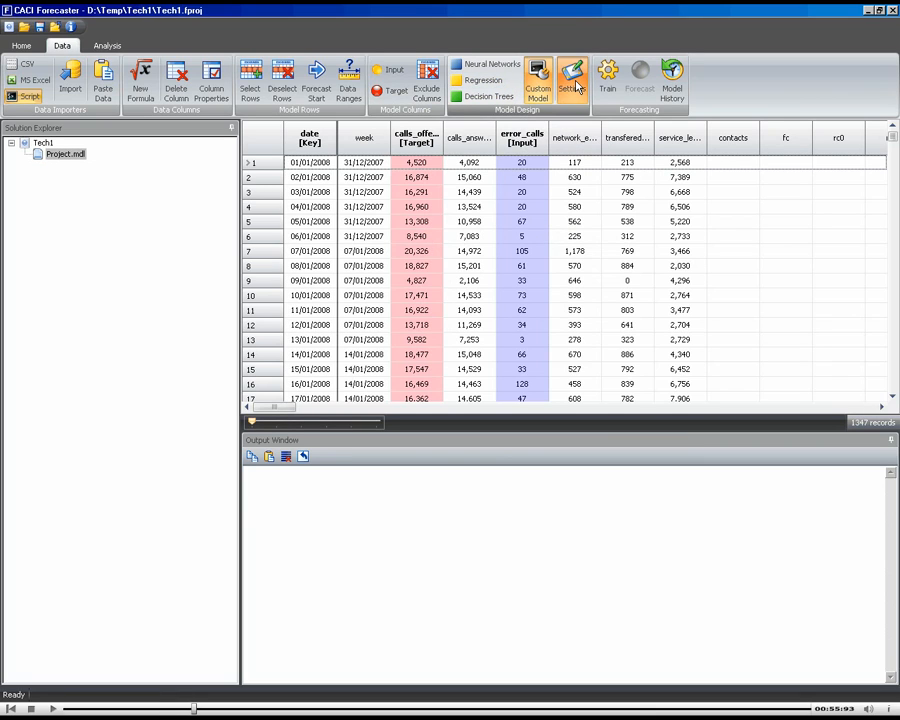
Step: Configure a custom model using the Naive Day Of Week Forecast script and confirm it
left_click(538, 76)
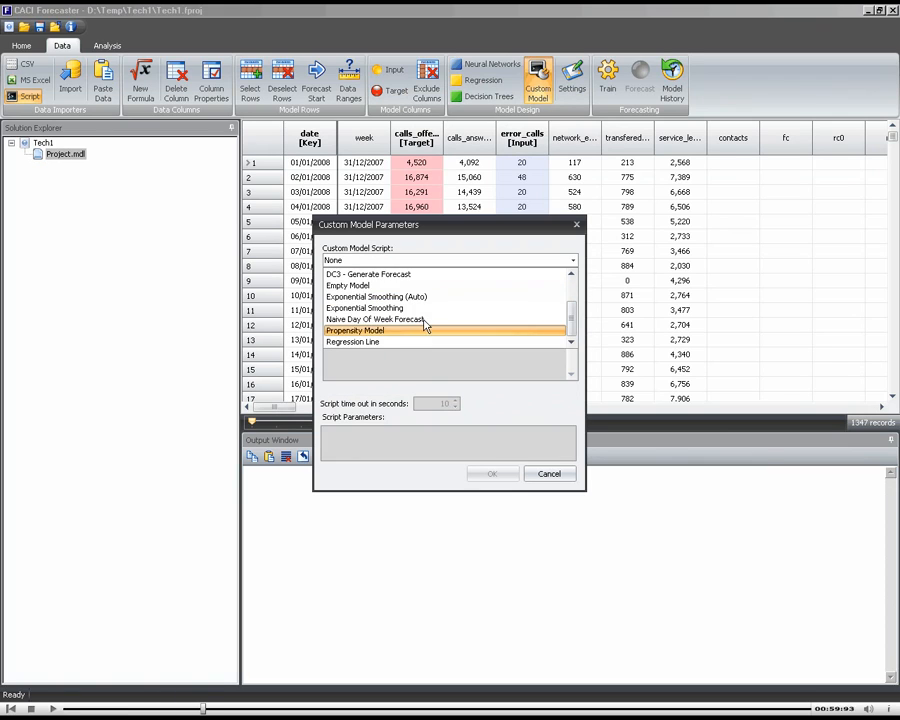
left_click(376, 320)
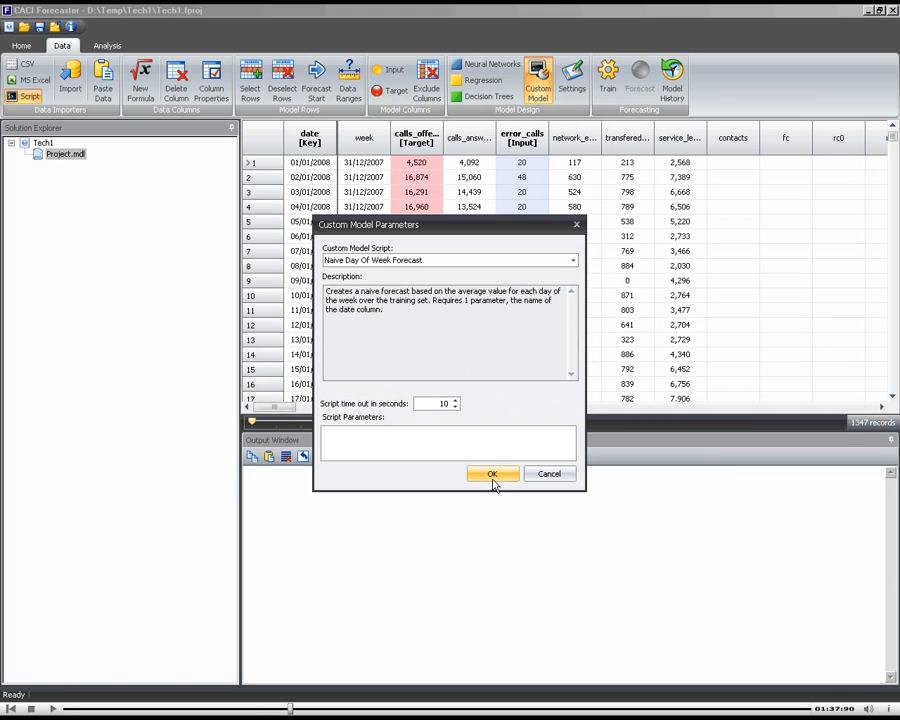
left_click(492, 472)
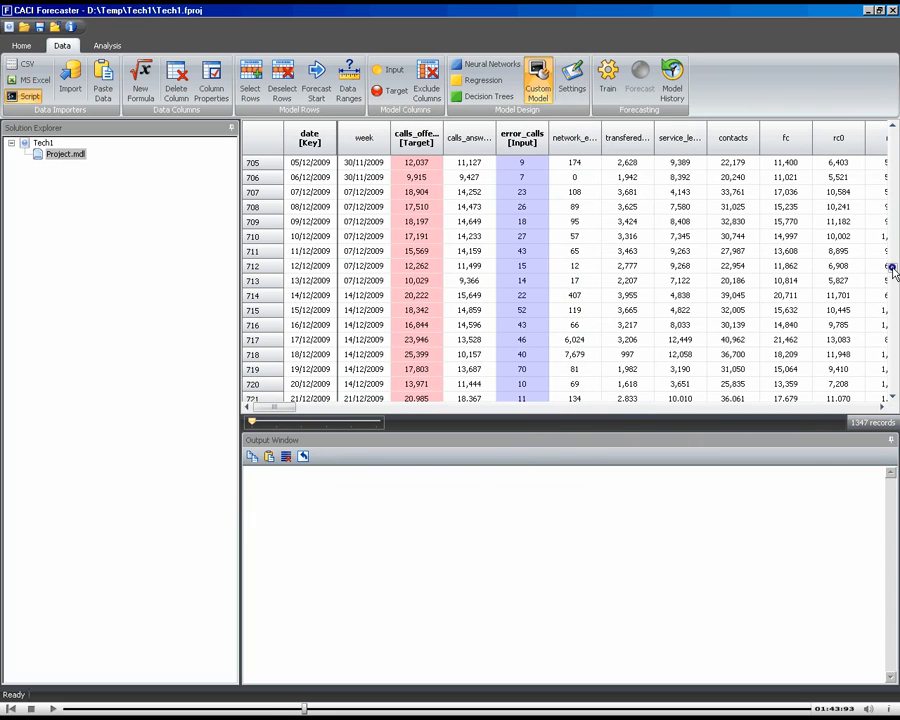
Step: Scroll the data grid down to the rows around 14/06/2010
scroll("down", 3)
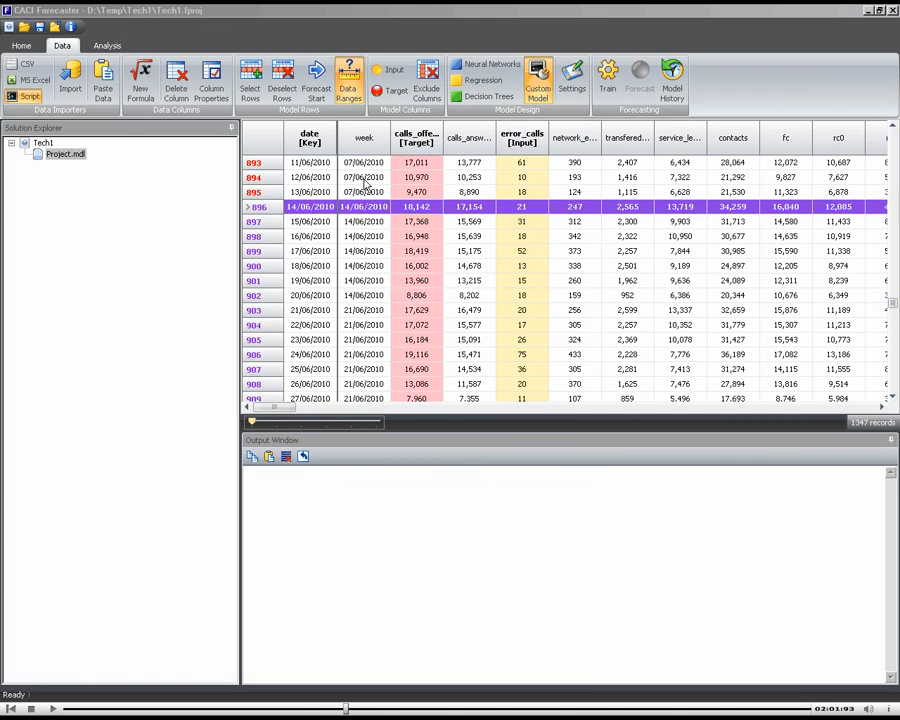
left_click(348, 80)
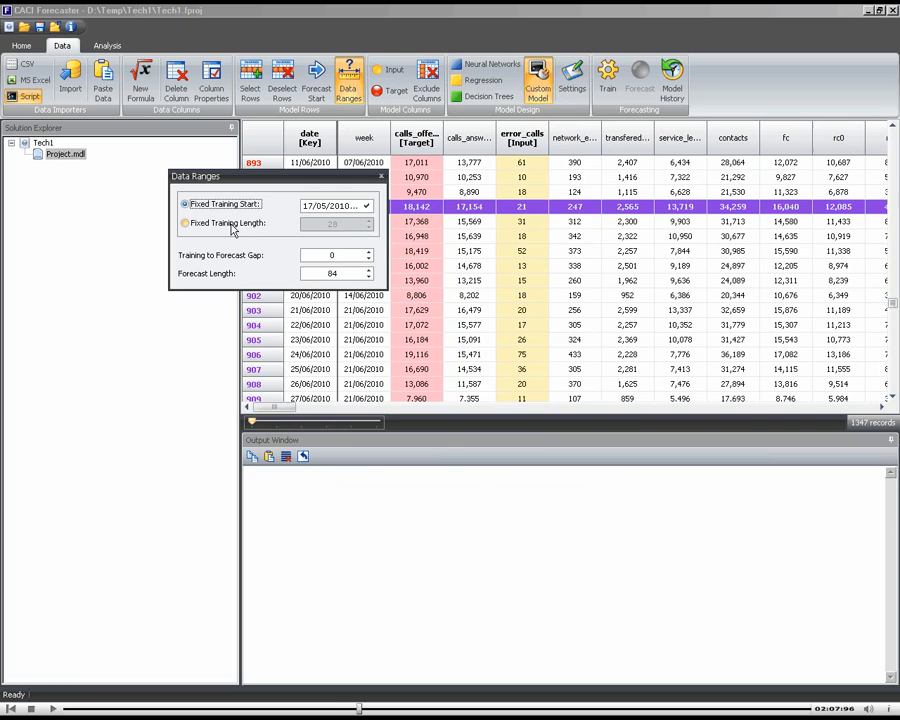
left_click(184, 224)
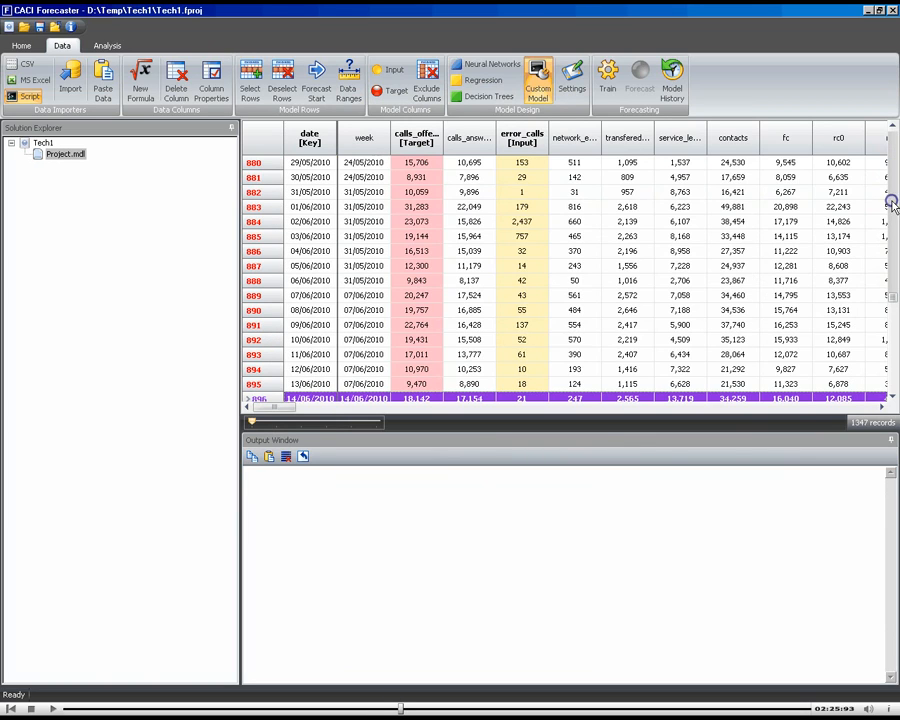
scroll("up", 3)
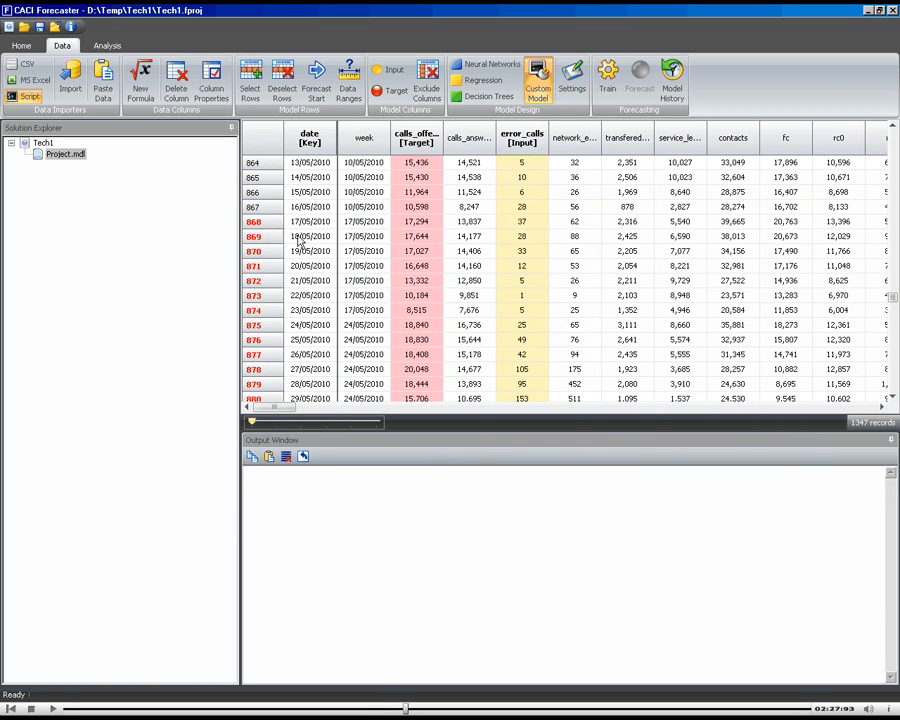
scroll("down", 3)
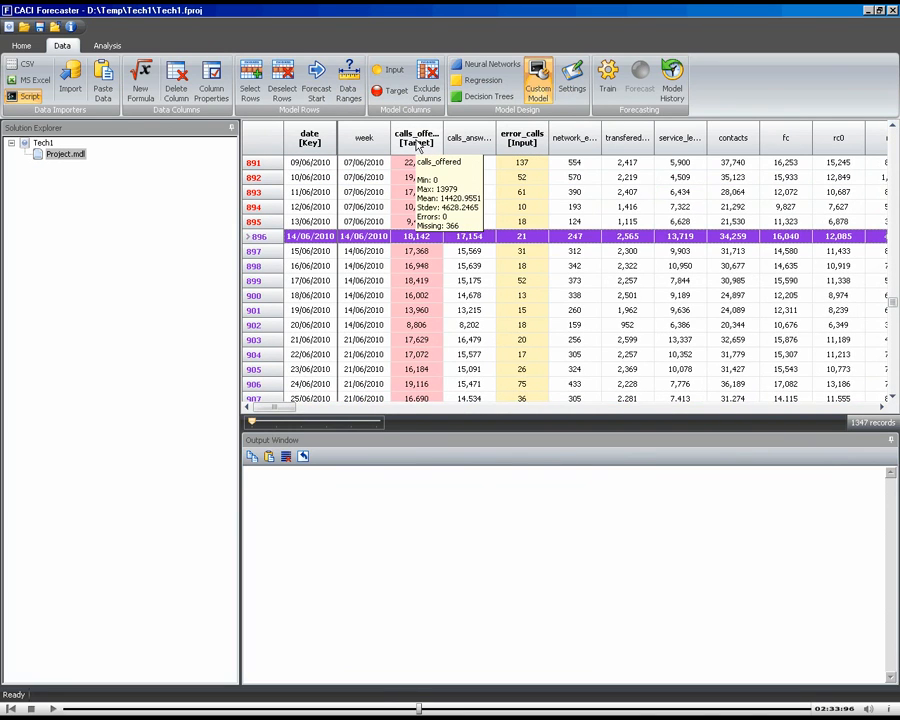
mouse_move(520, 150)
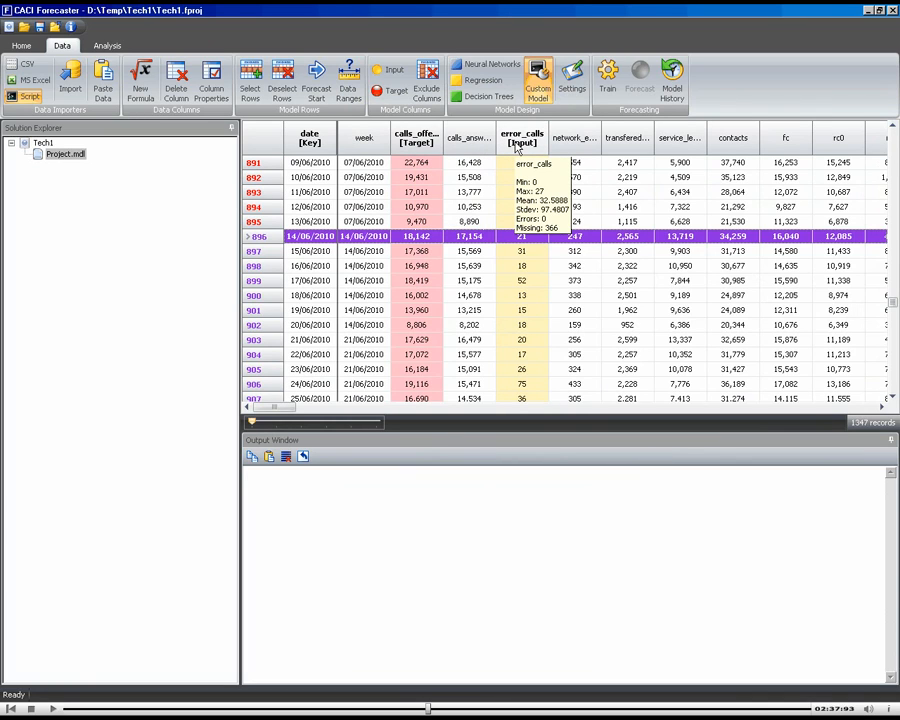
mouse_move(520, 150)
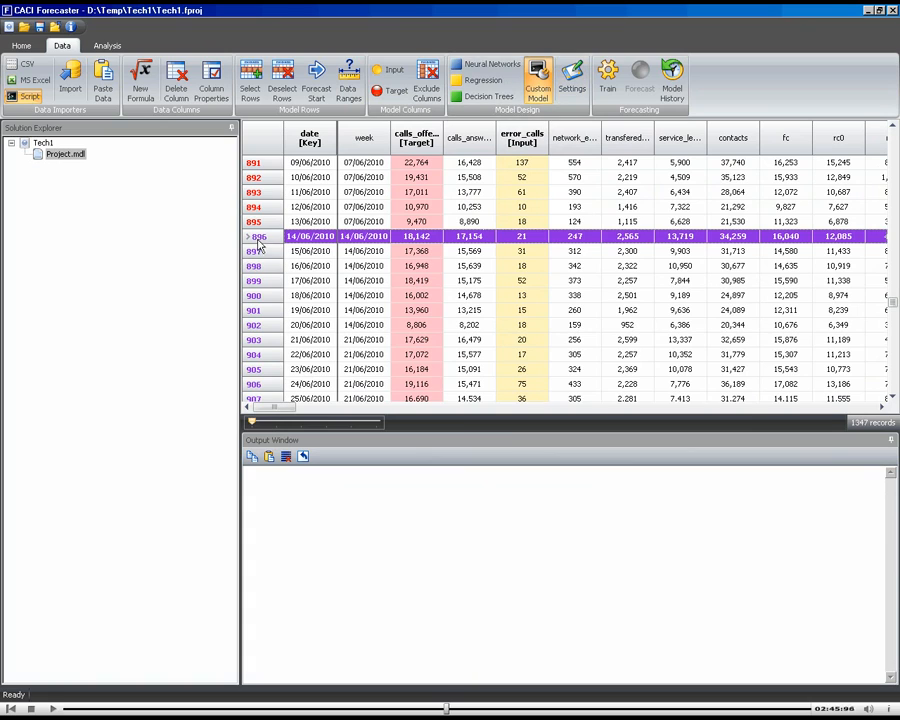
left_click(538, 80)
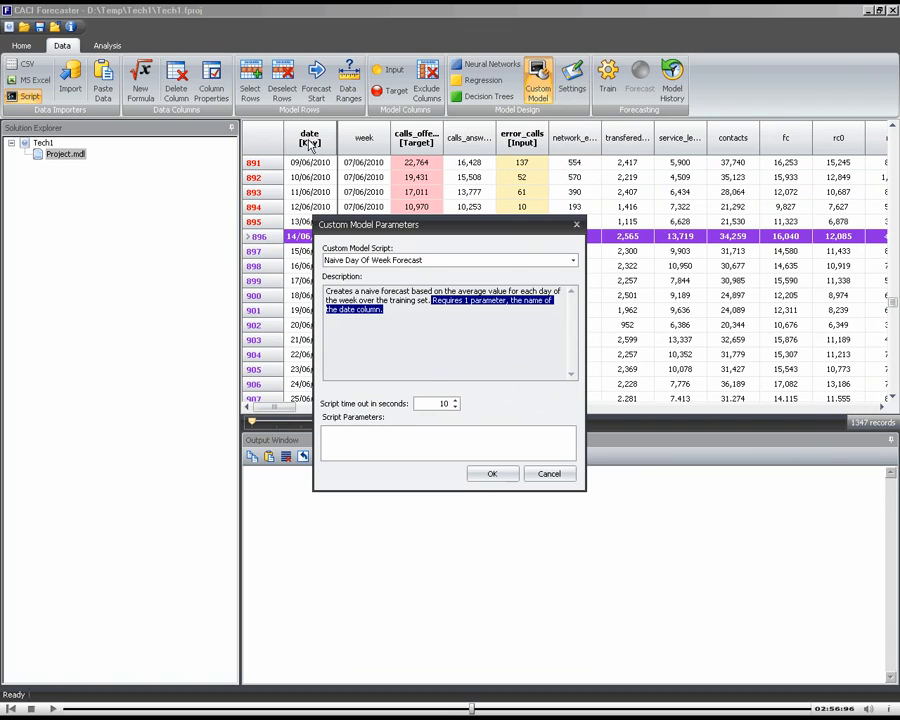
mouse_move(310, 148)
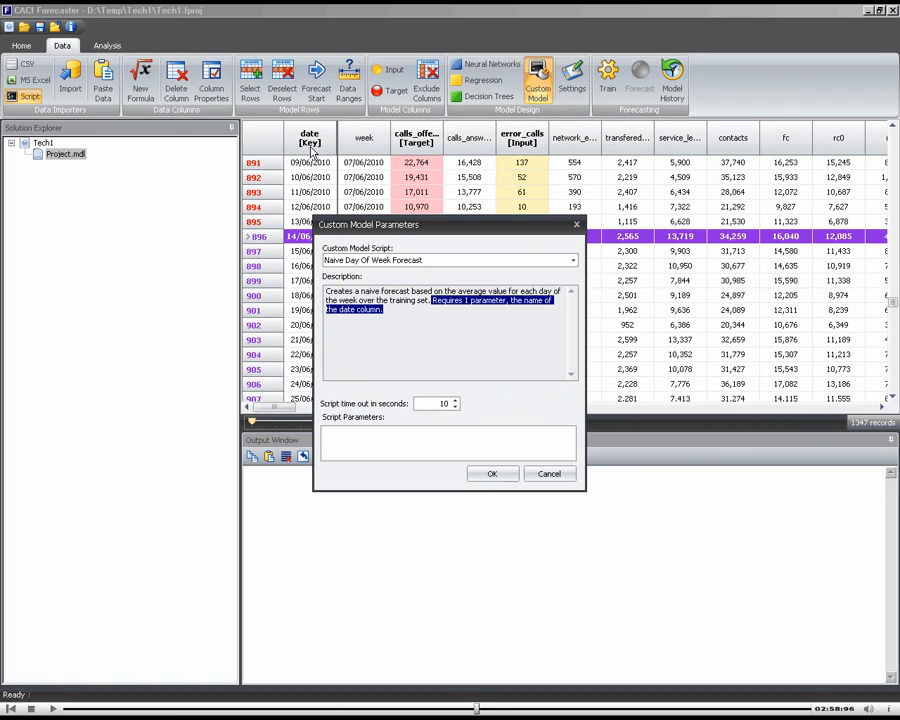
Step: Set the Naive Day Of Week script parameter to the date column and confirm
type("date")
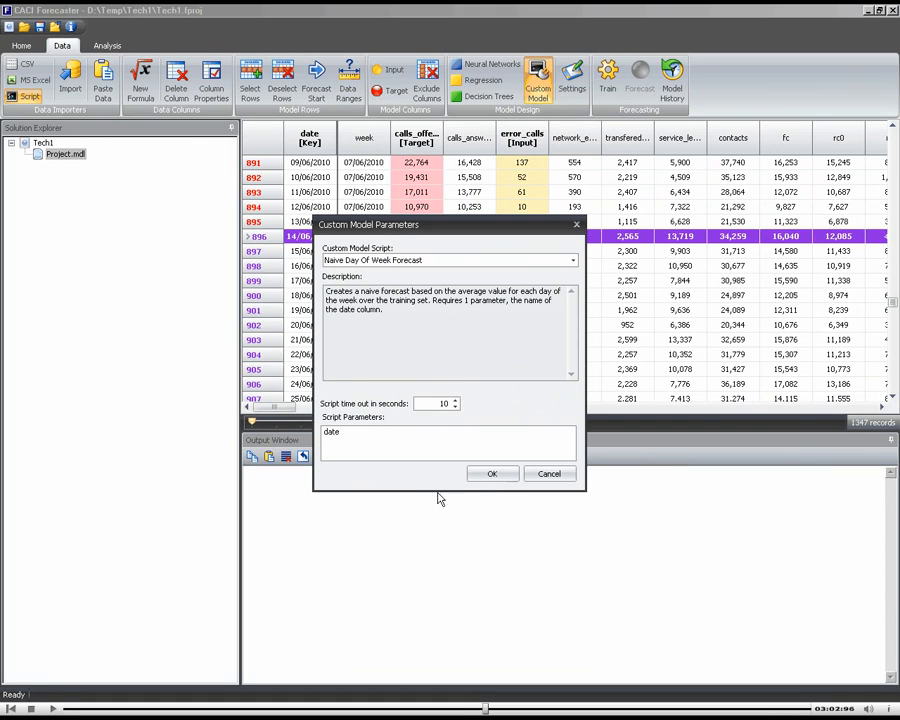
left_click(492, 472)
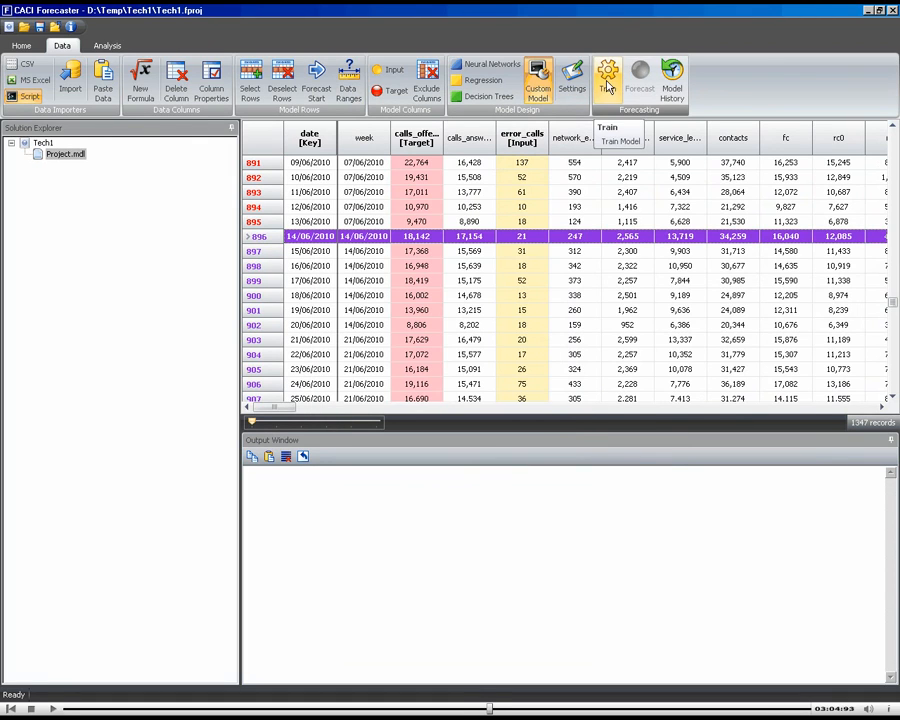
Step: Train the custom model, run the forecast and plot the Actual vs Predicted line chart
left_click(620, 80)
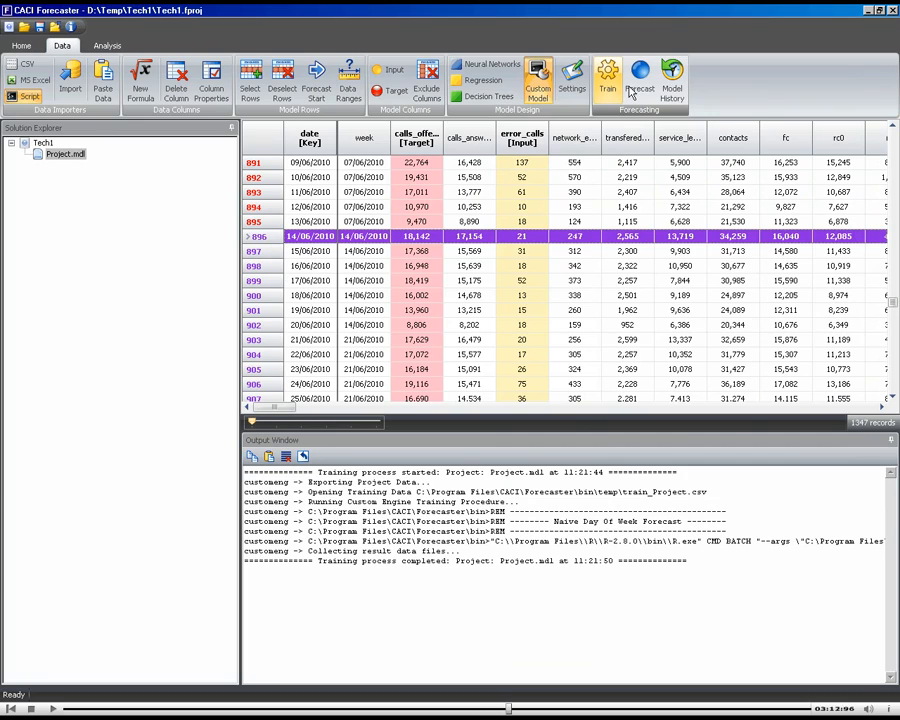
mouse_move(640, 80)
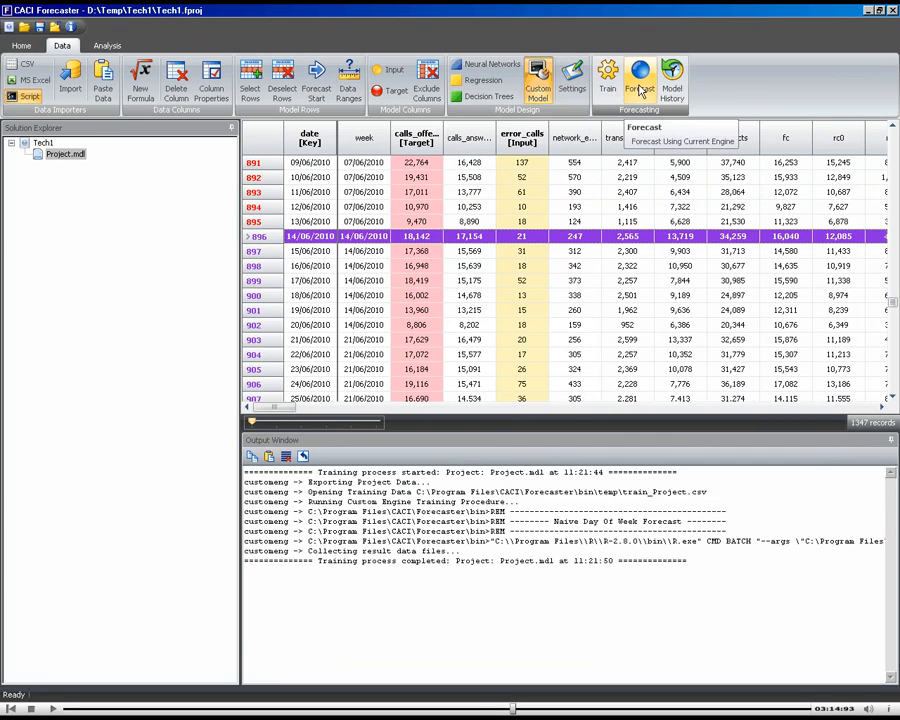
left_click(640, 76)
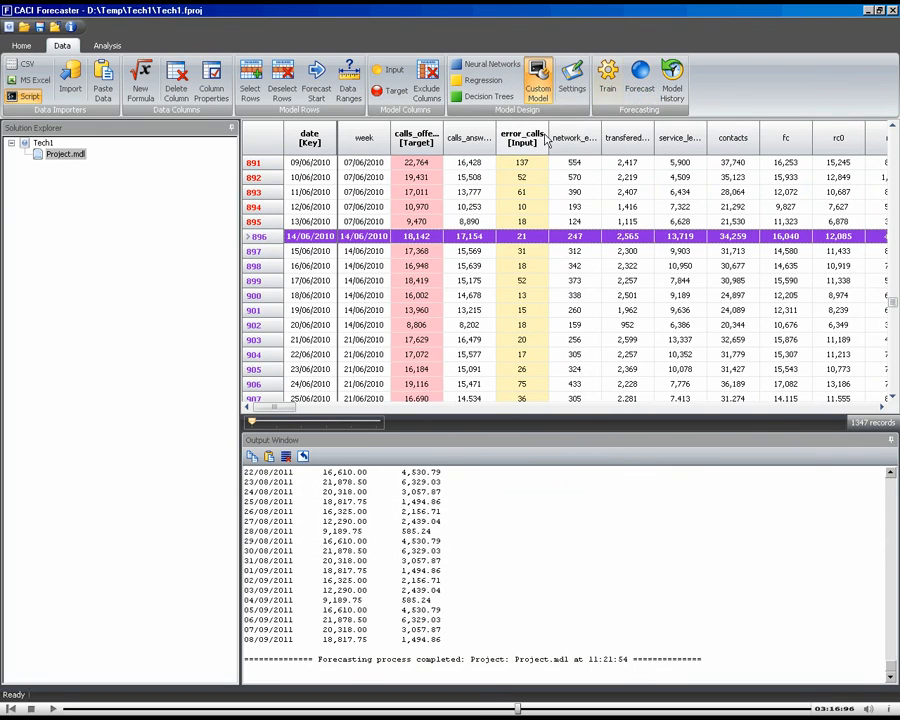
left_click(106, 44)
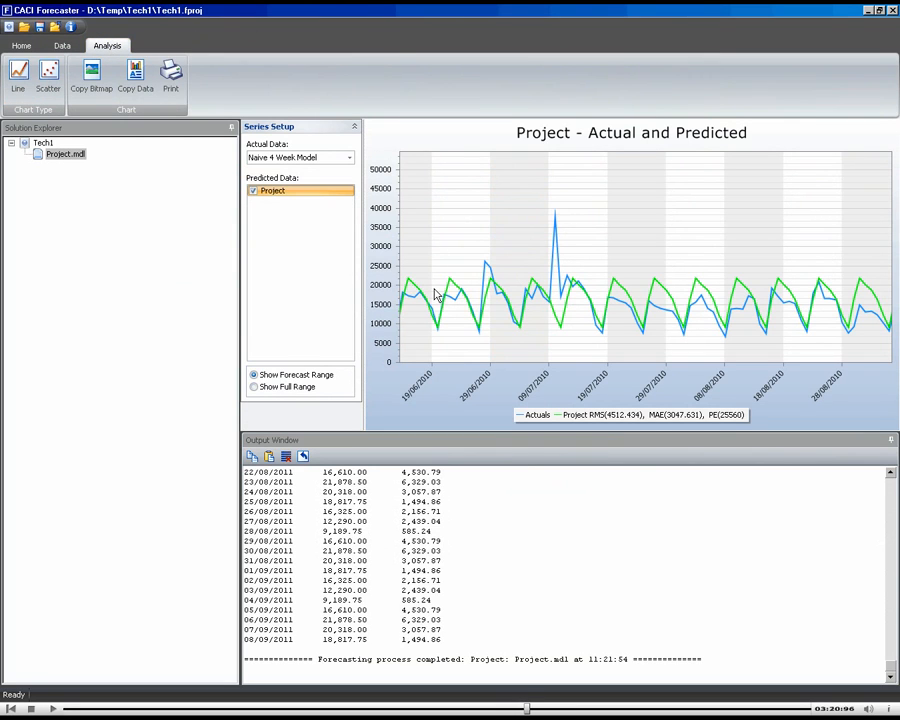
mouse_move(728, 316)
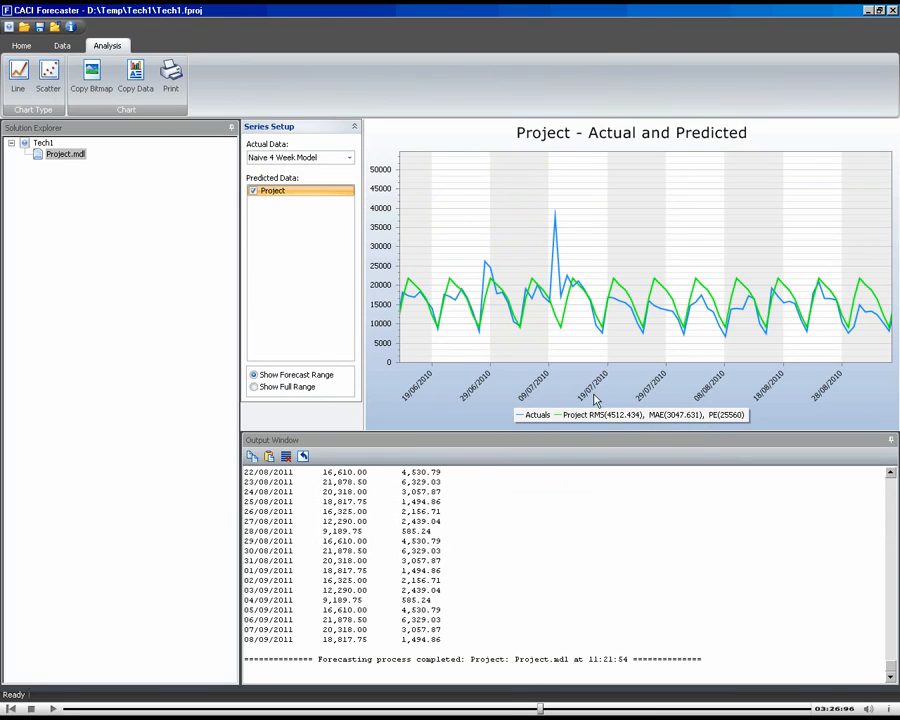
mouse_move(540, 364)
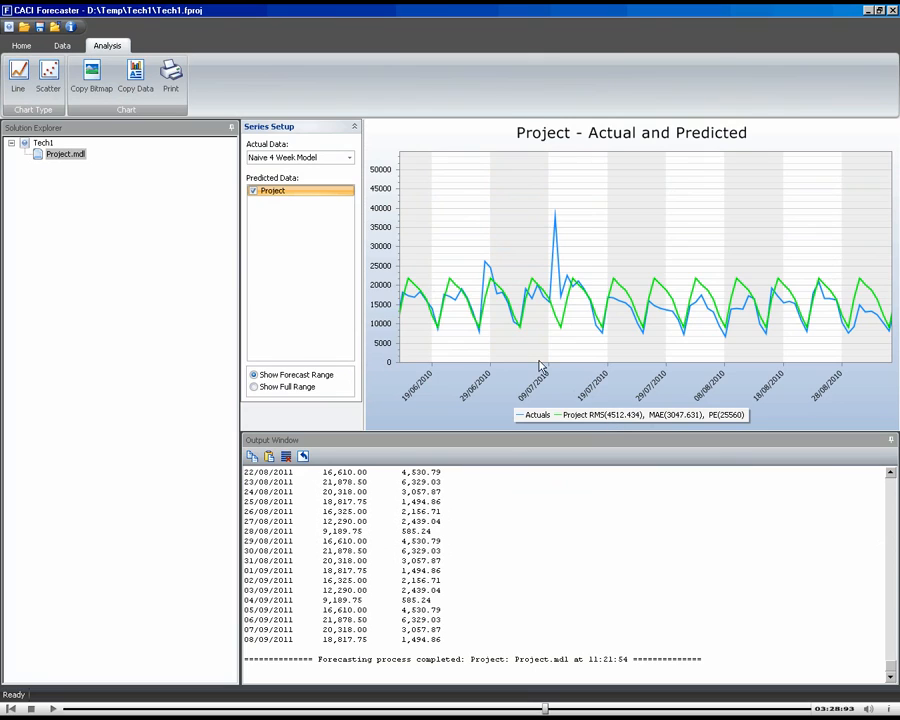
mouse_move(464, 312)
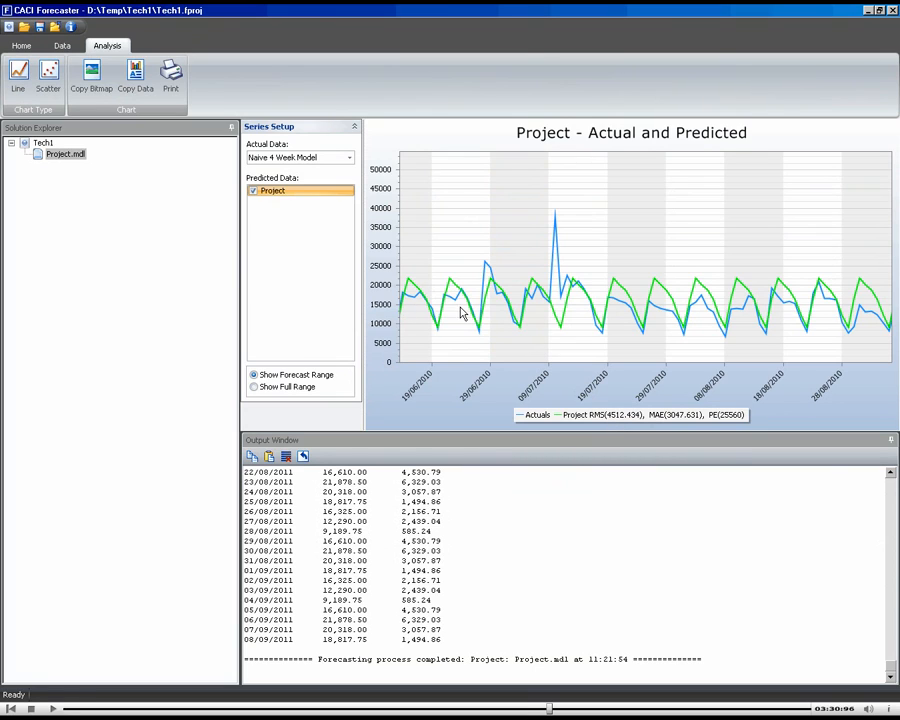
mouse_move(450, 292)
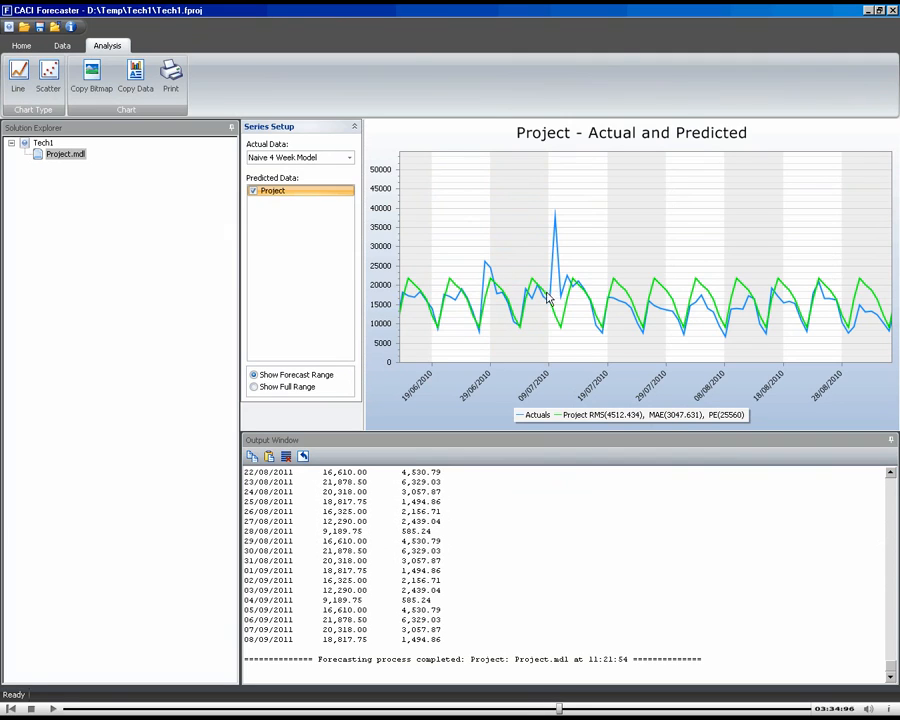
mouse_move(560, 324)
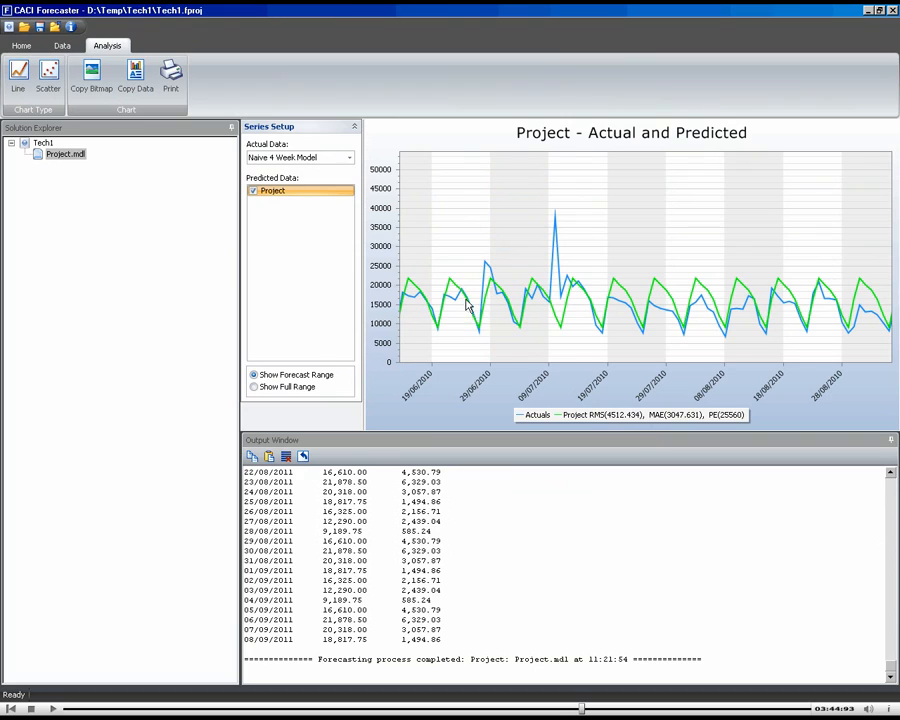
mouse_move(430, 322)
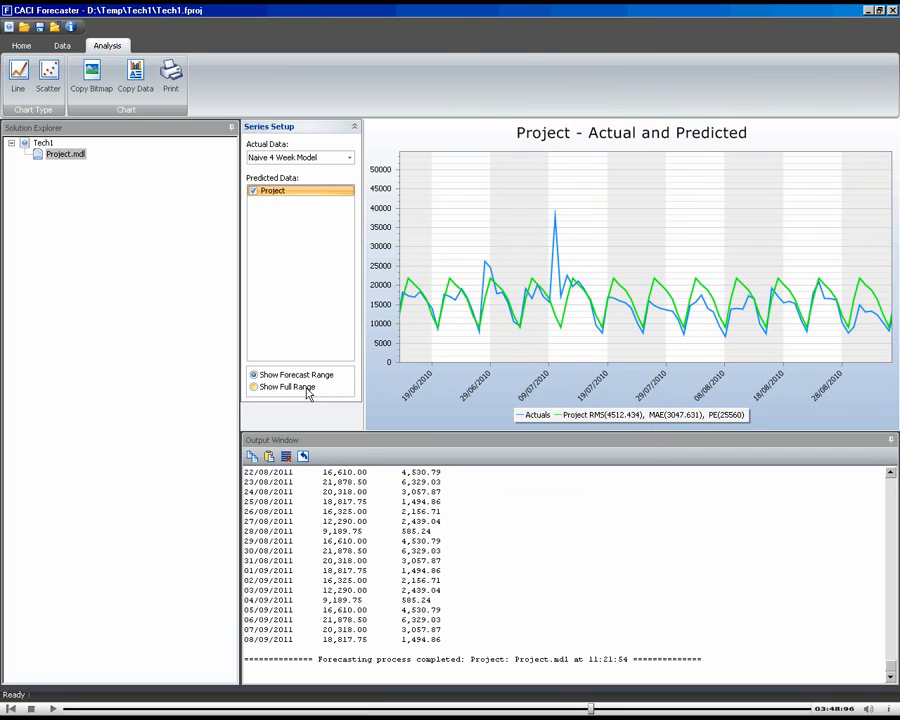
left_click(254, 388)
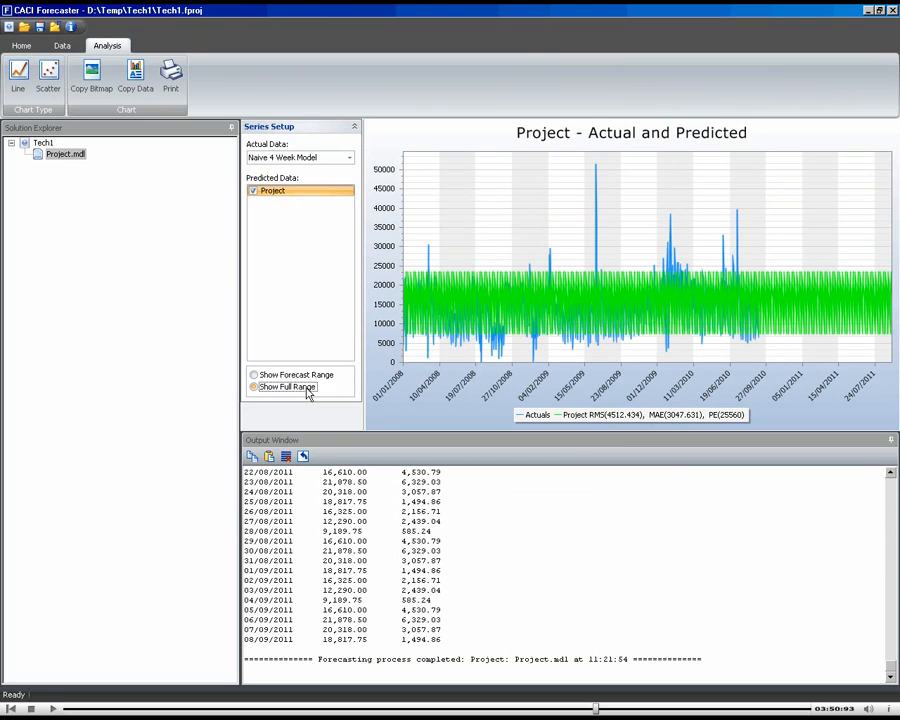
left_click(252, 388)
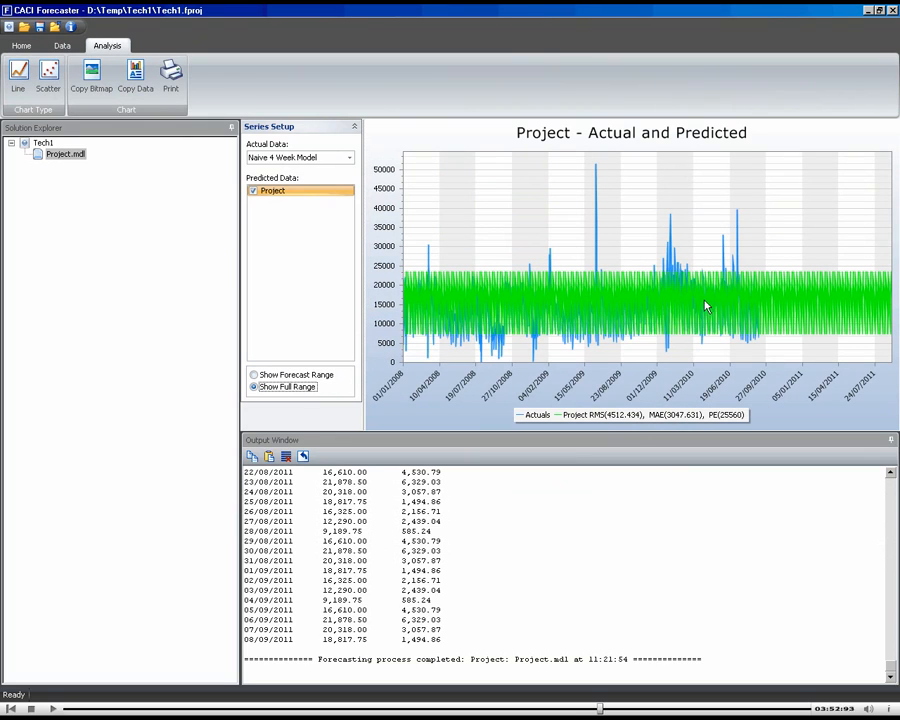
mouse_move(504, 310)
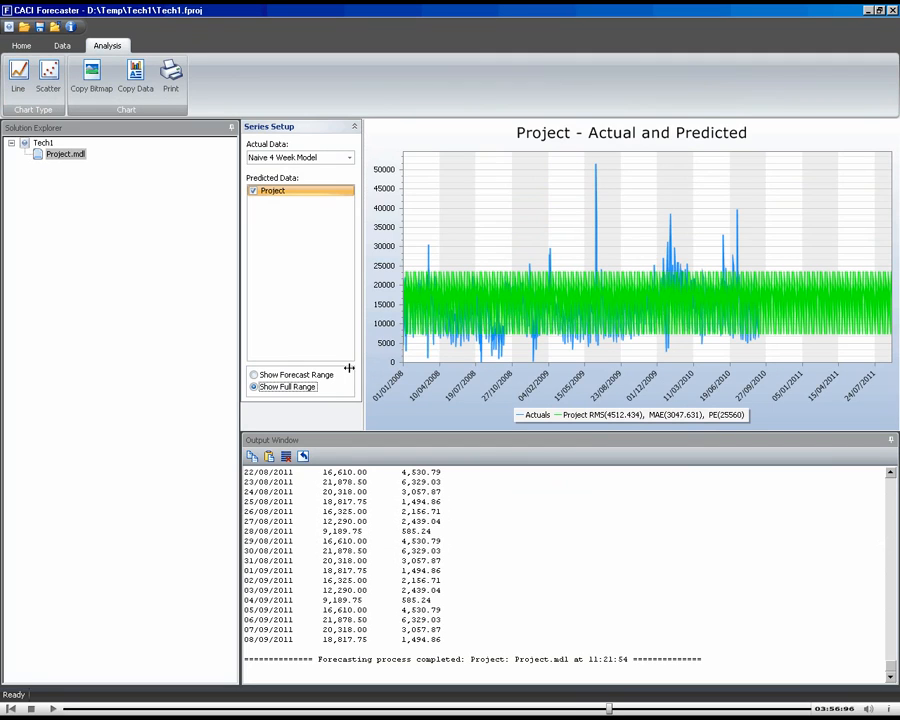
left_click(254, 374)
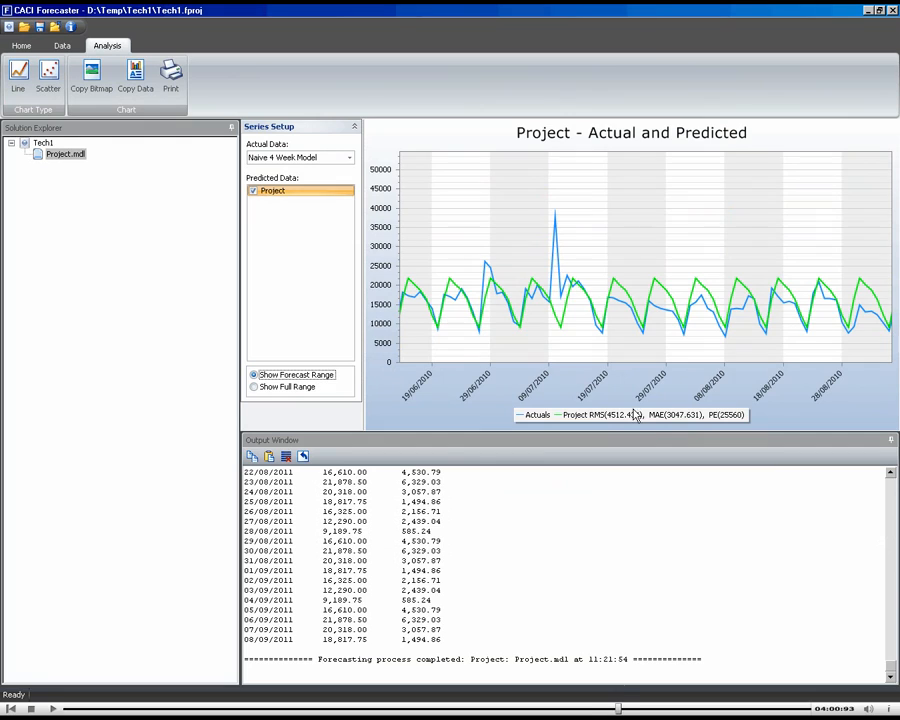
mouse_move(636, 420)
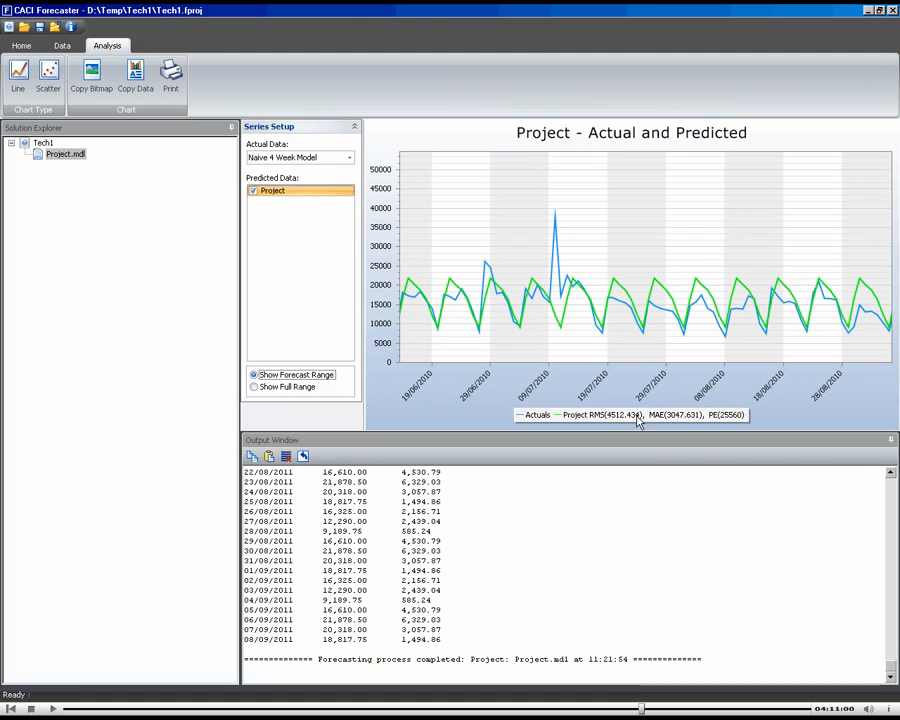
mouse_move(496, 364)
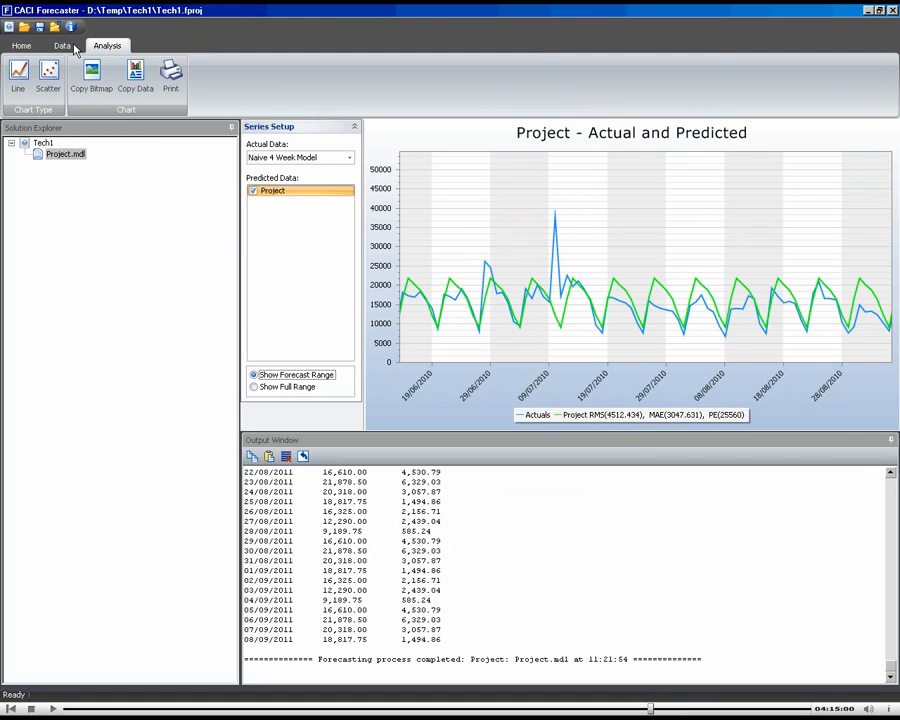
Step: Return to the data table and bring up the Project Properties dialog for Project.mdl
left_click(62, 46)
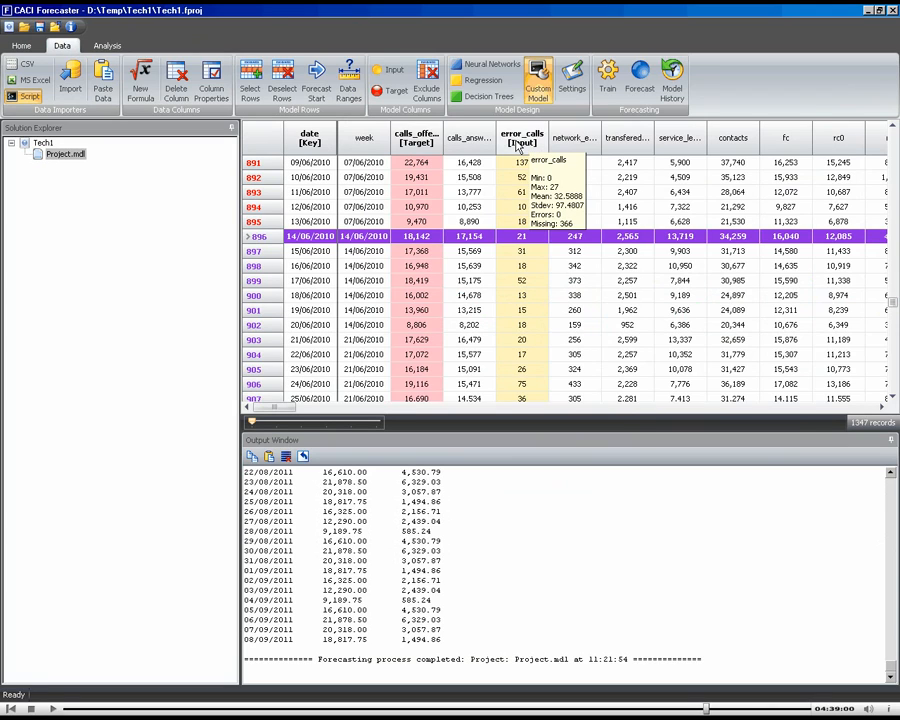
left_click(640, 80)
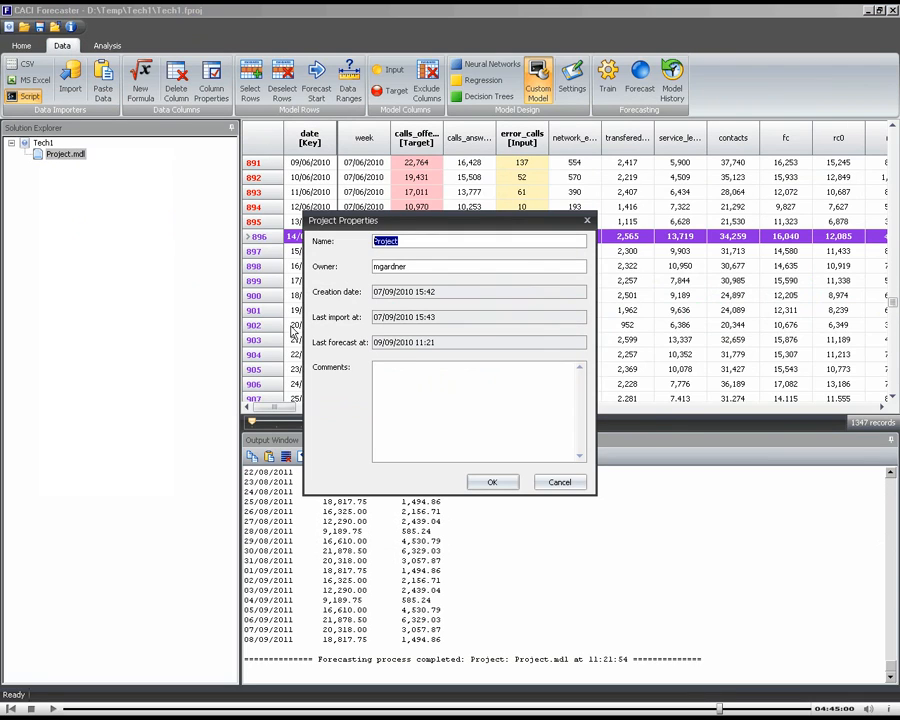
Step: Rename the project model to Naive Model and redisplay its Actual and Predicted chart
type("Nai")
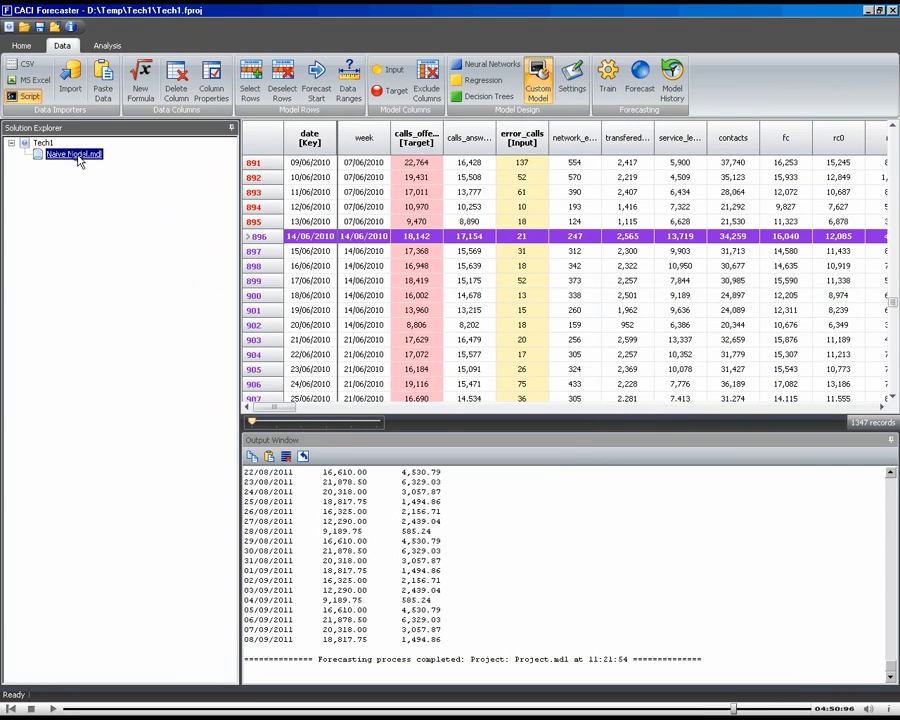
right_click(76, 156)
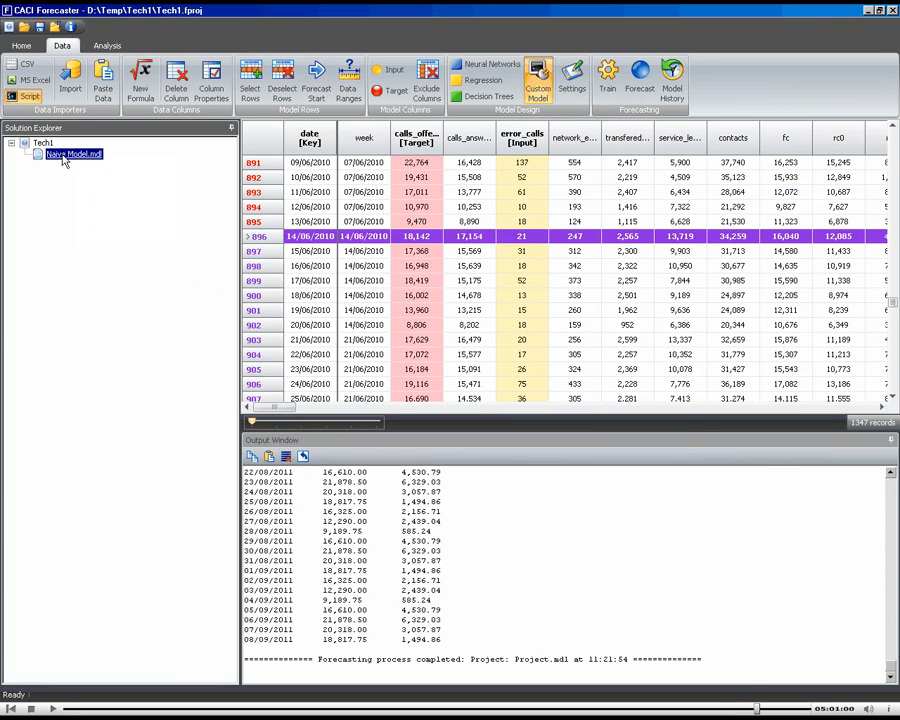
left_click(106, 44)
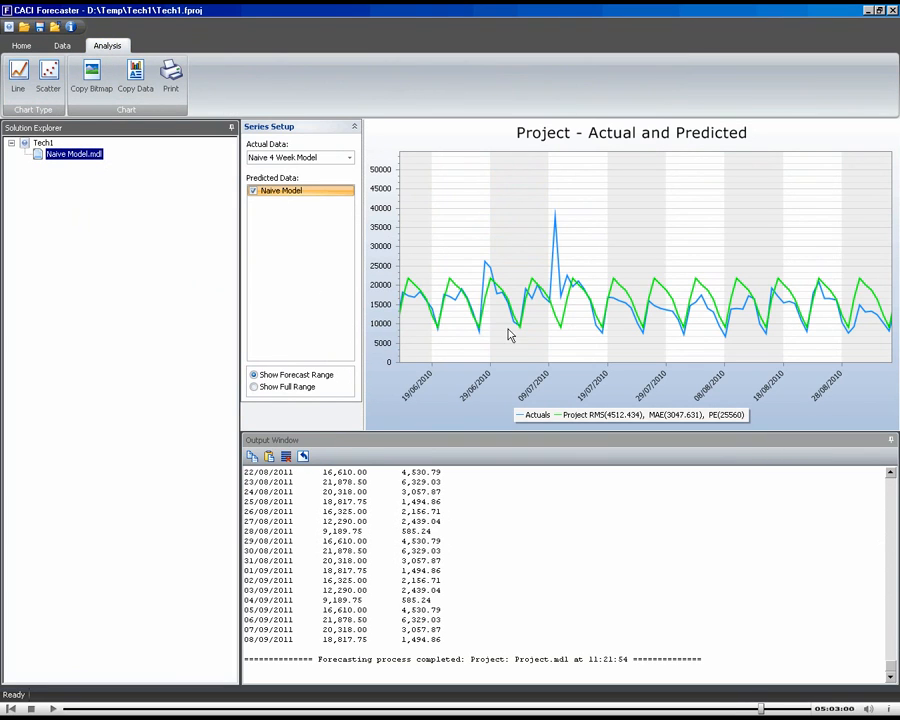
mouse_move(564, 336)
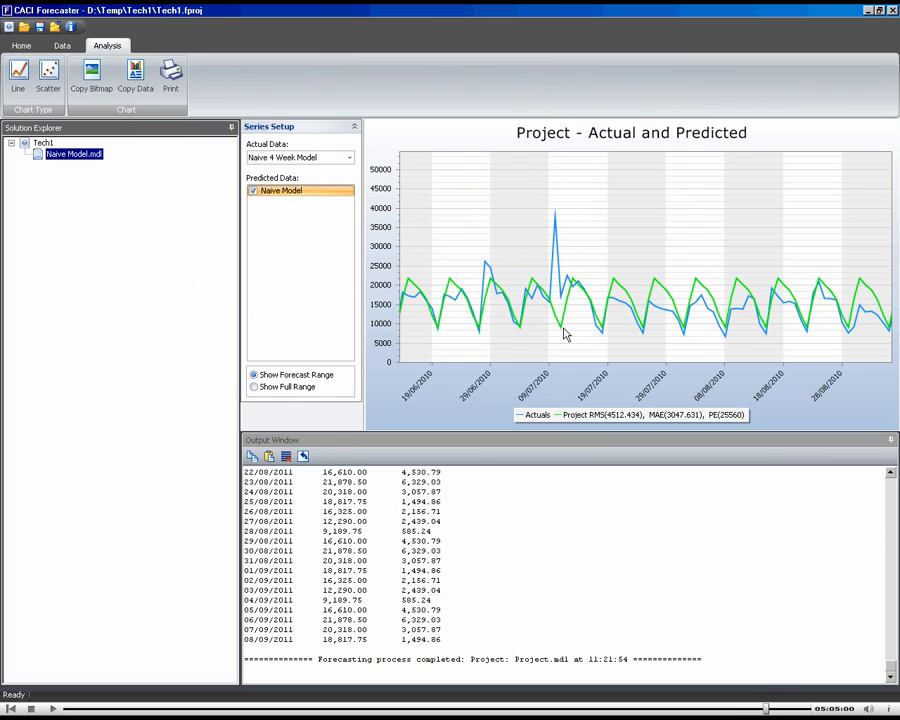